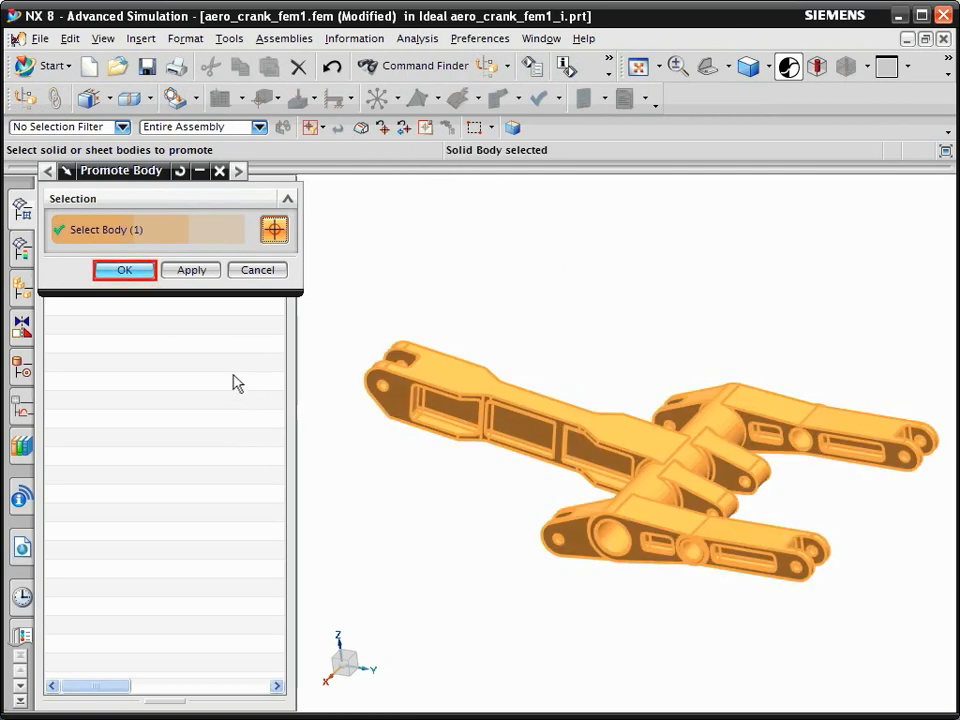
- Confirm Promote Body so the crank solid becomes editable in the idealized part
click(124, 270)
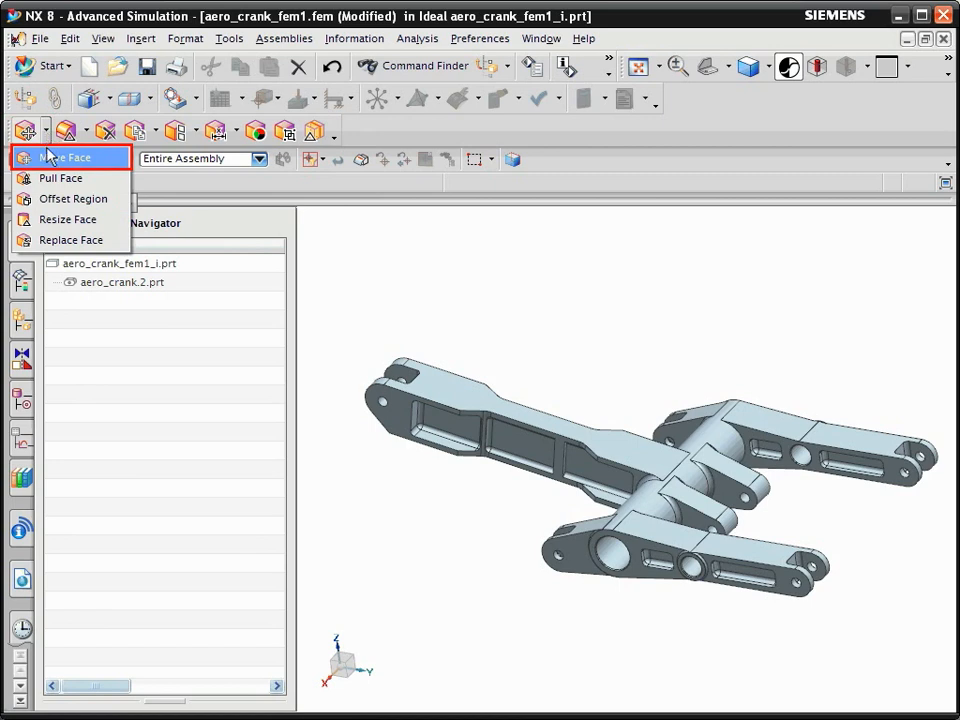
- Start Synchronous Modeling Move Face on the promoted crank body
click(66, 156)
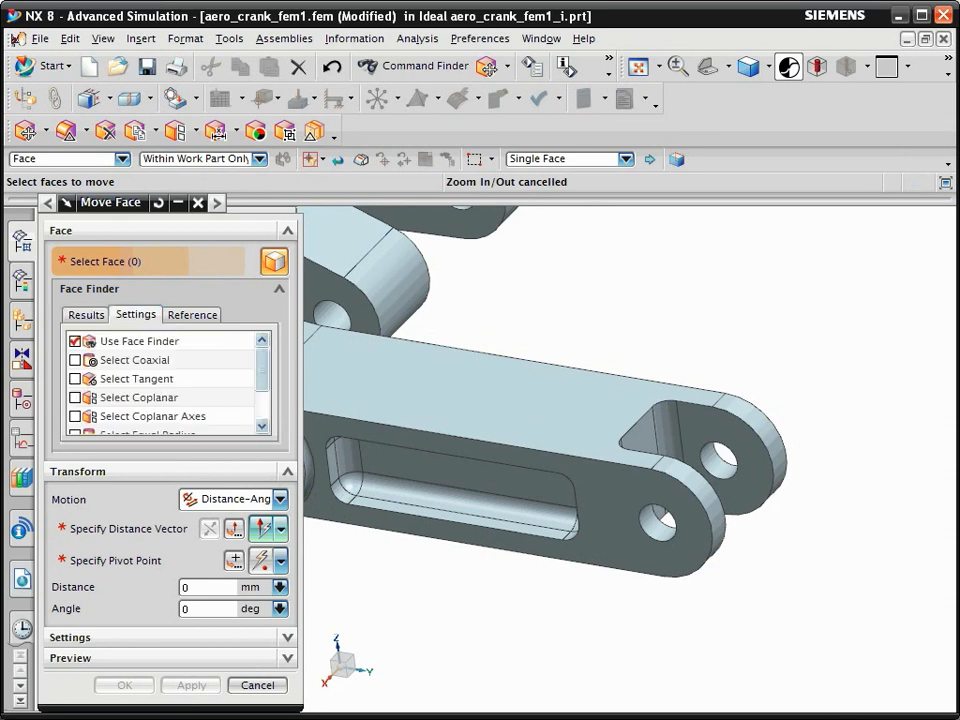
- Enable Select Symmetric in Face Finder Settings so symmetric lug faces are gathered too
scroll(down, 3)
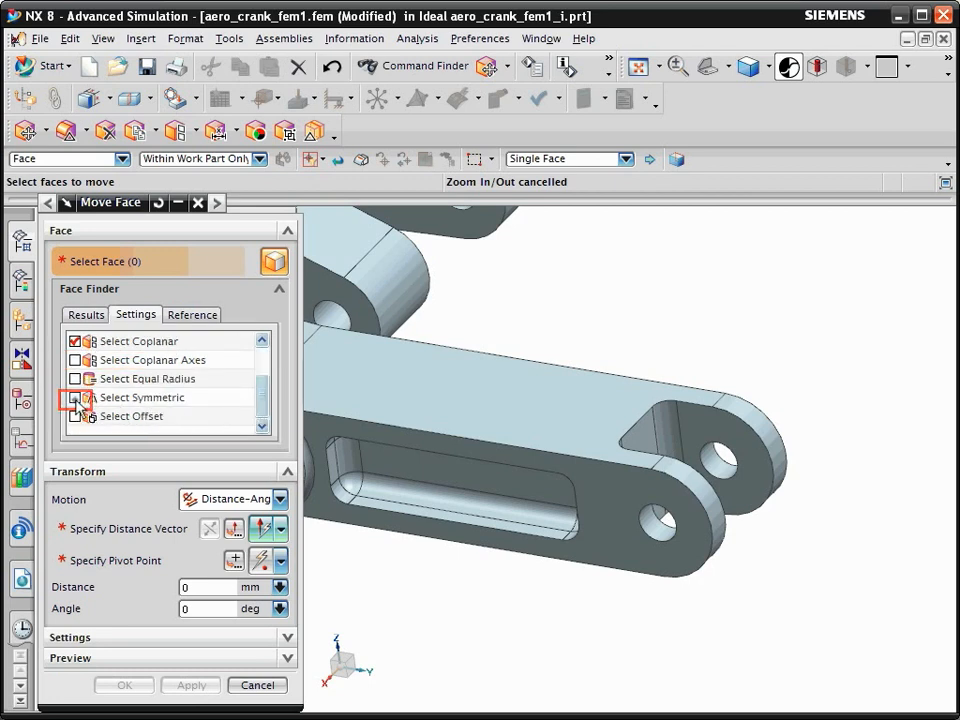
click(76, 396)
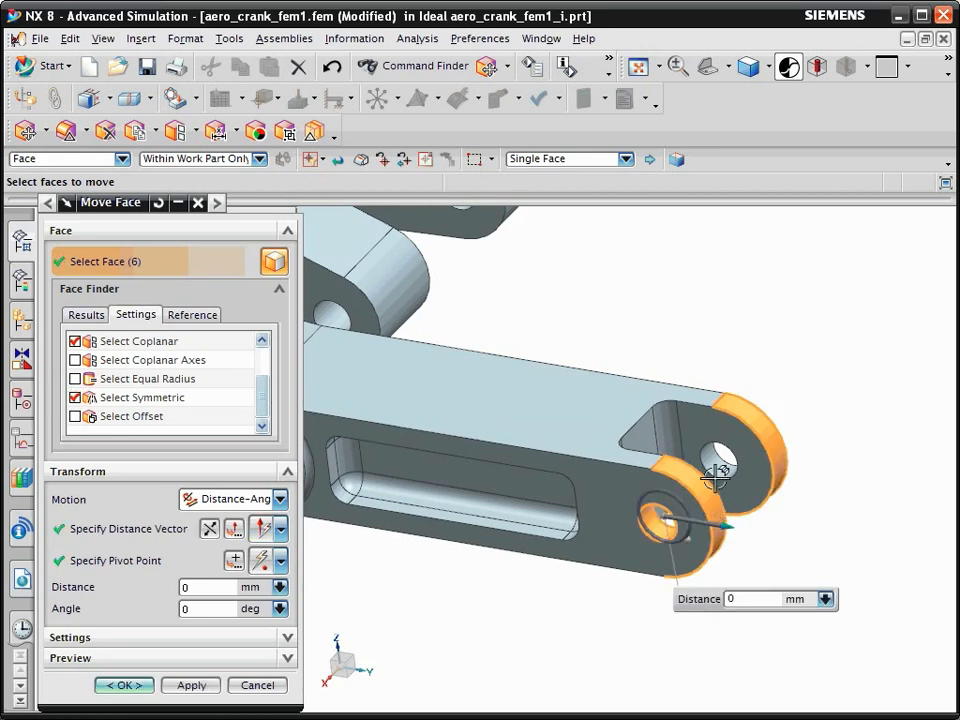